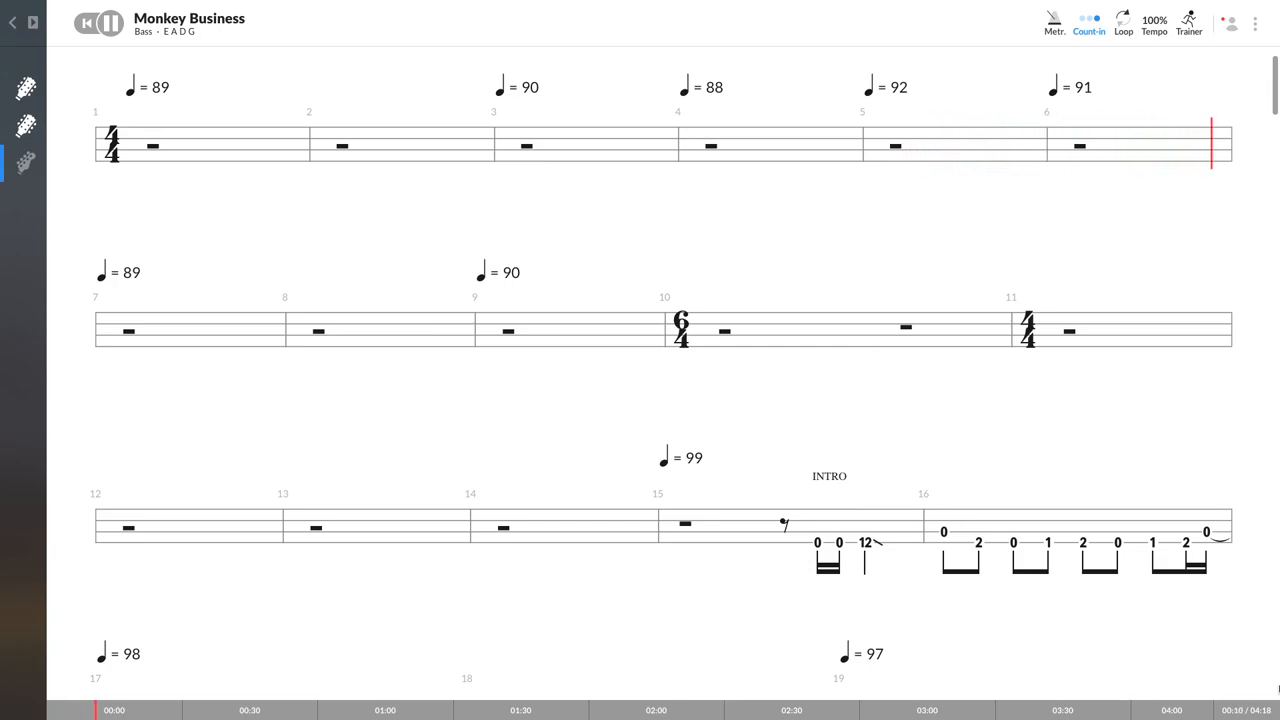
scroll(down, 3)
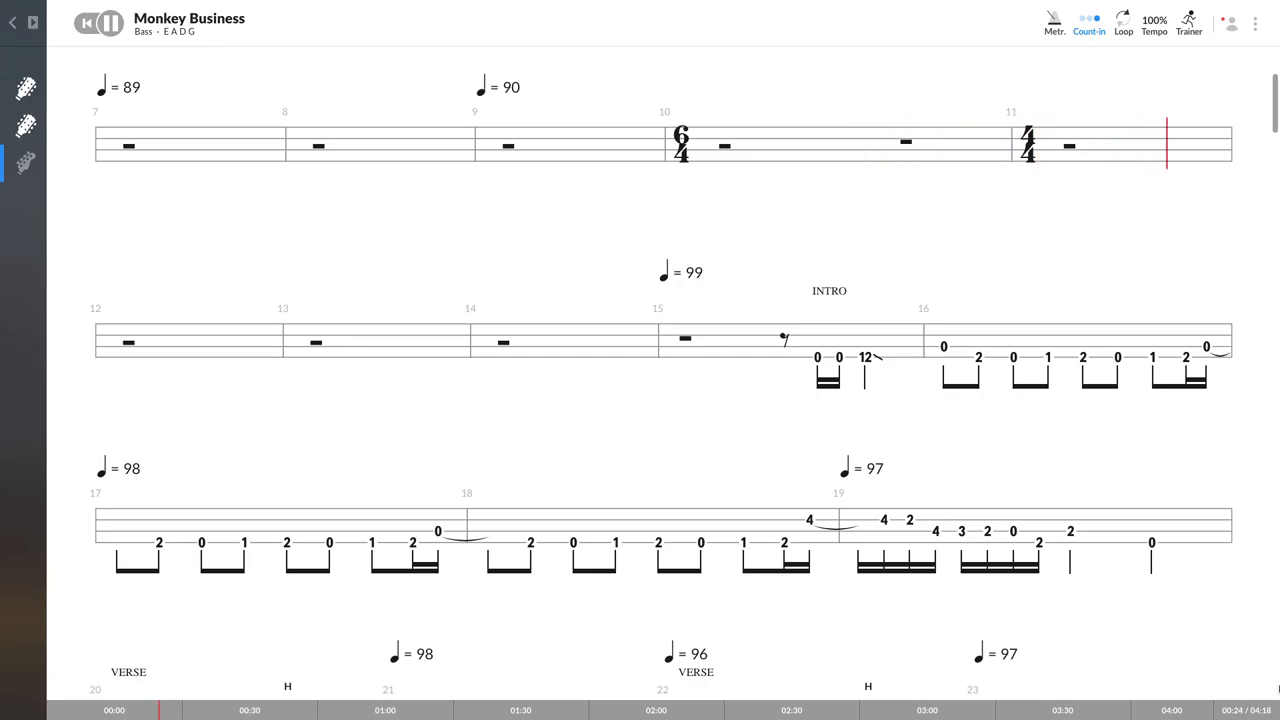
scroll(down, 3)
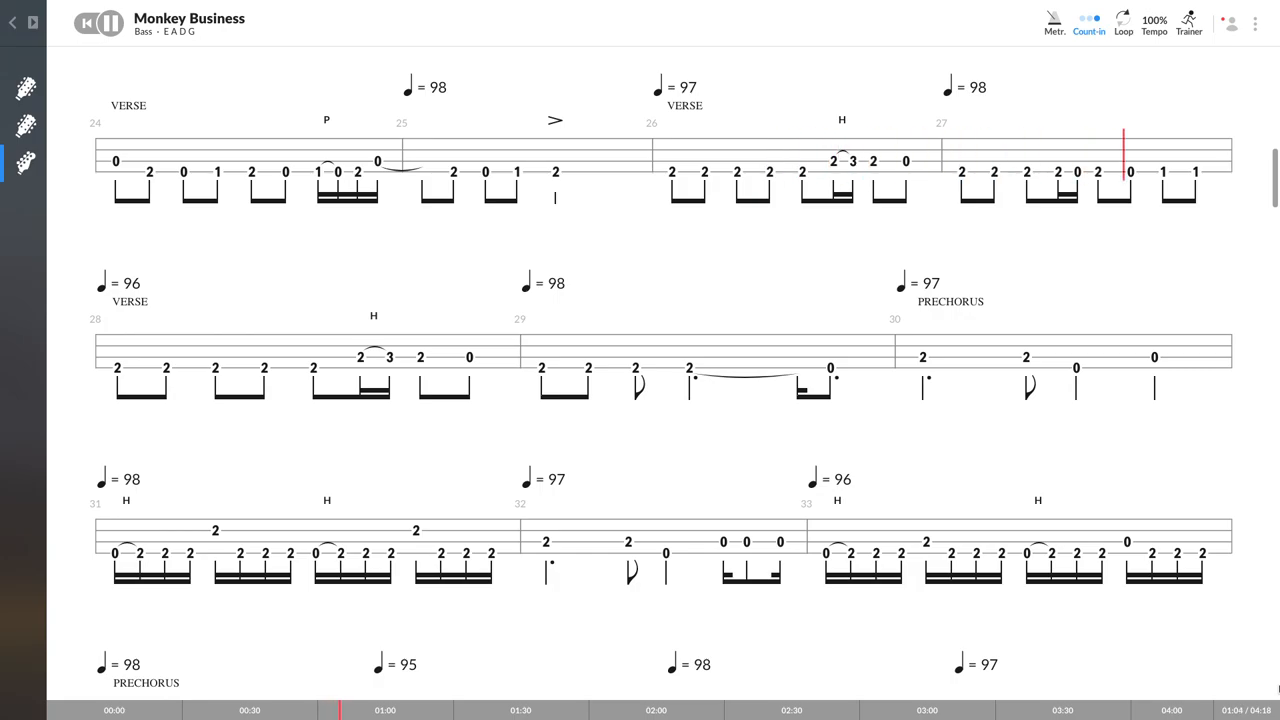
scroll(down, 3)
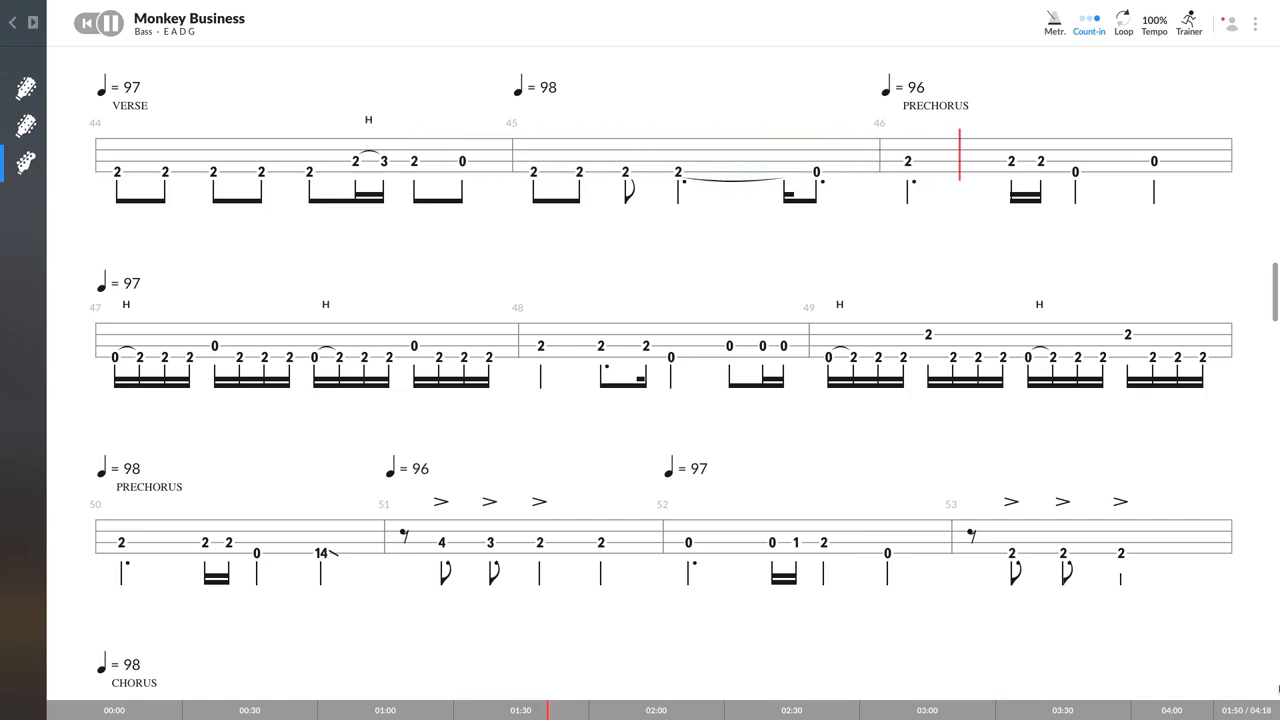
scroll(down, 3)
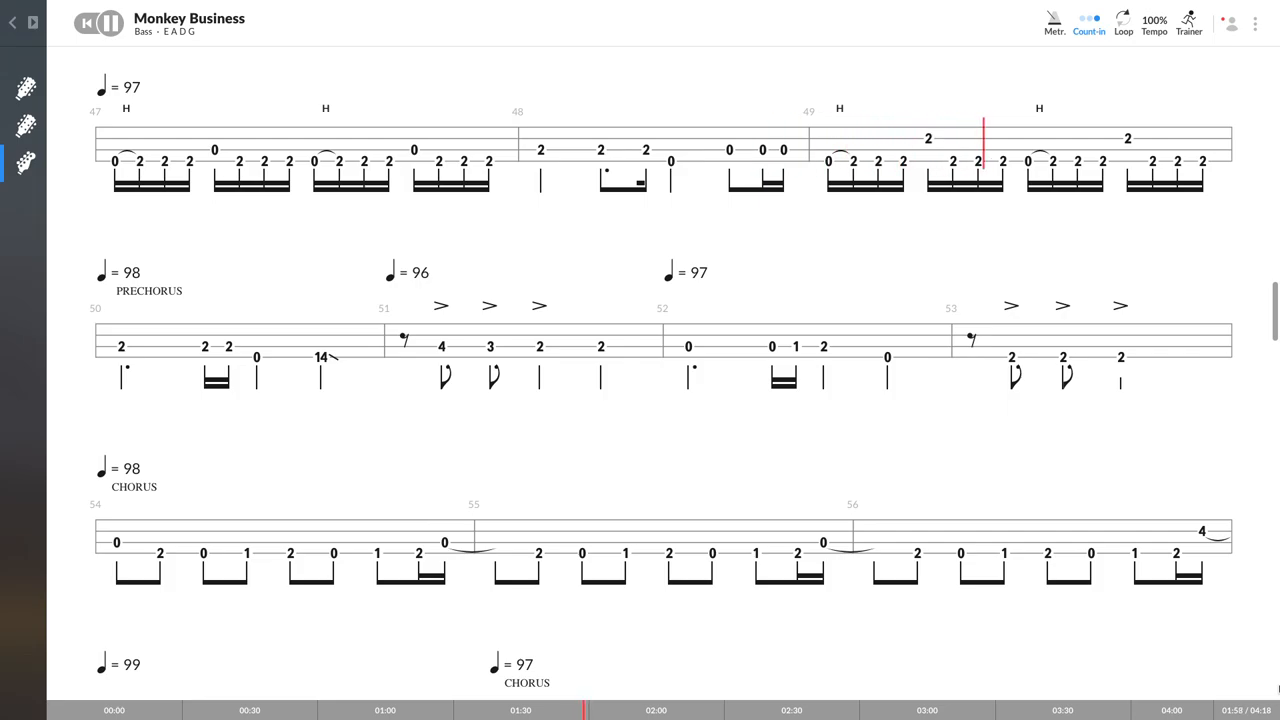
scroll(down, 3)
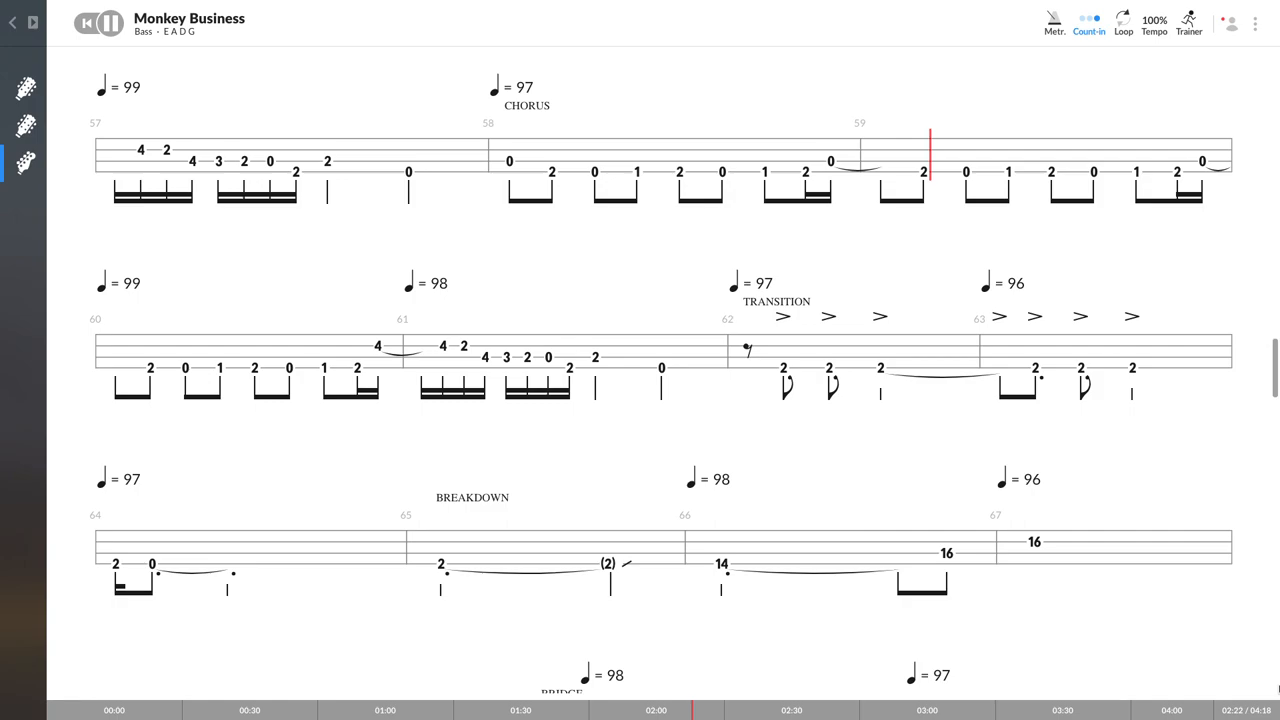
scroll(down, 3)
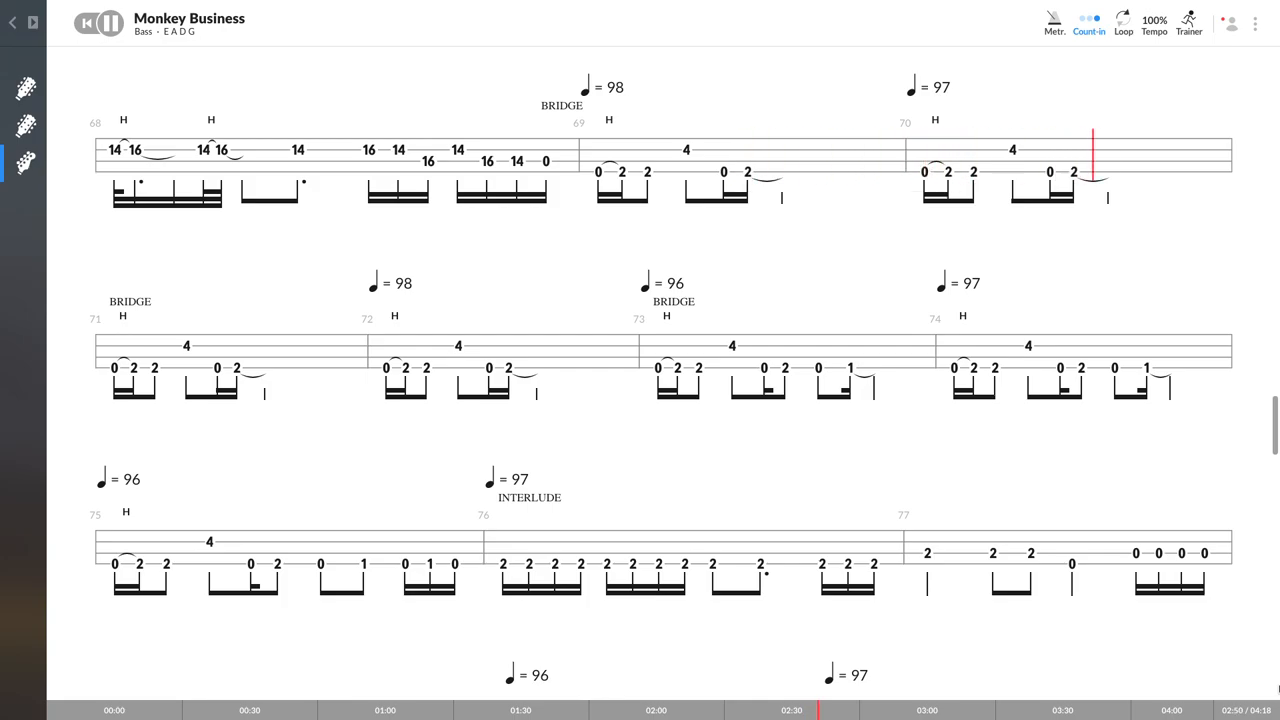
scroll(down, 3)
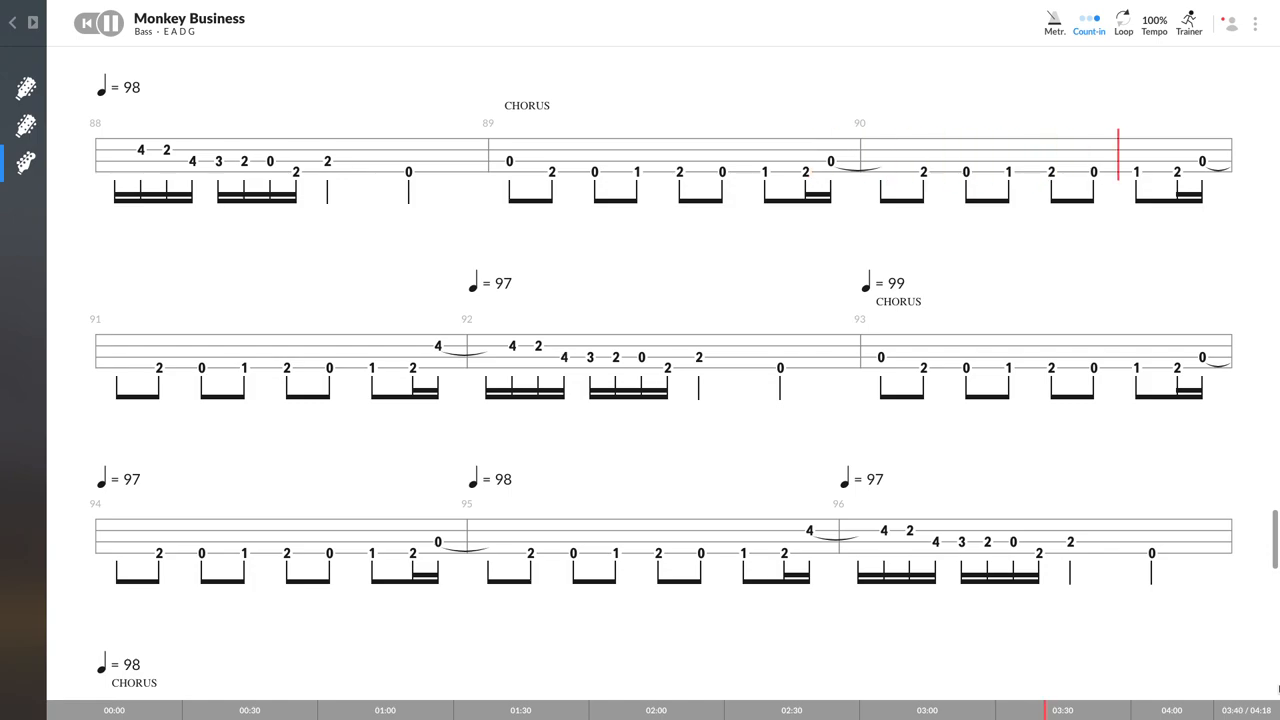
scroll(down, 3)
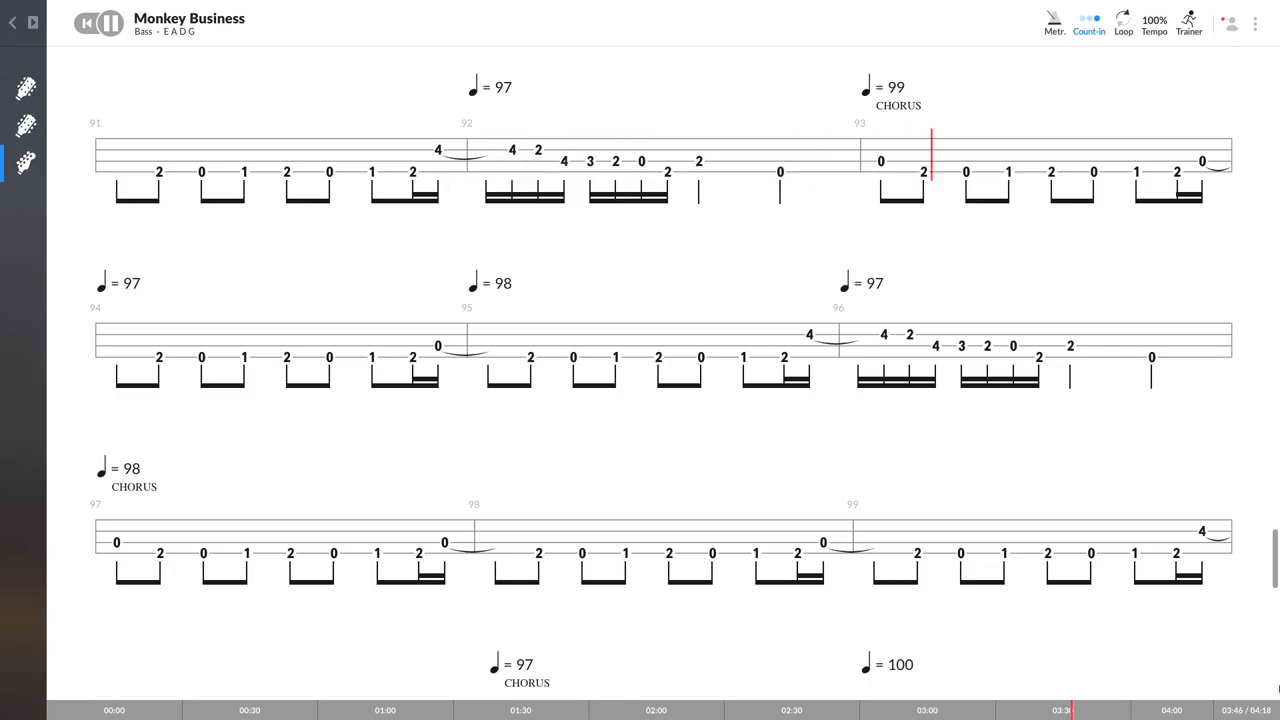
scroll(down, 3)
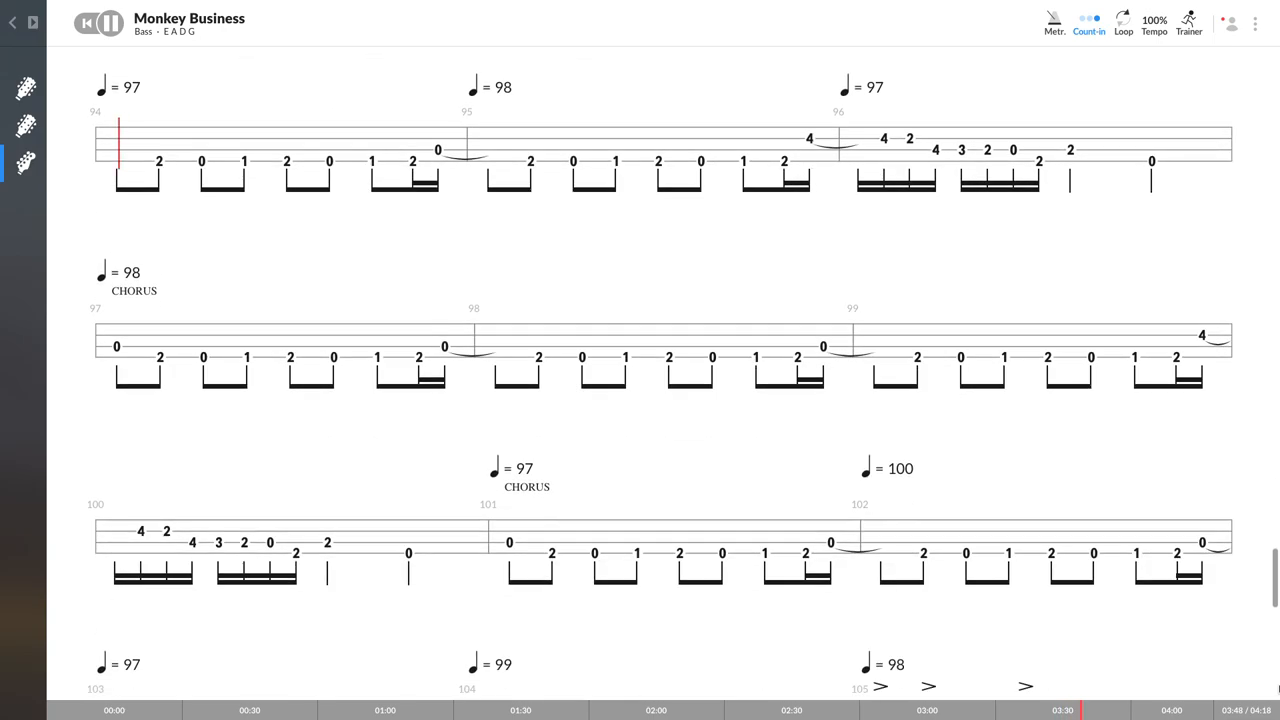